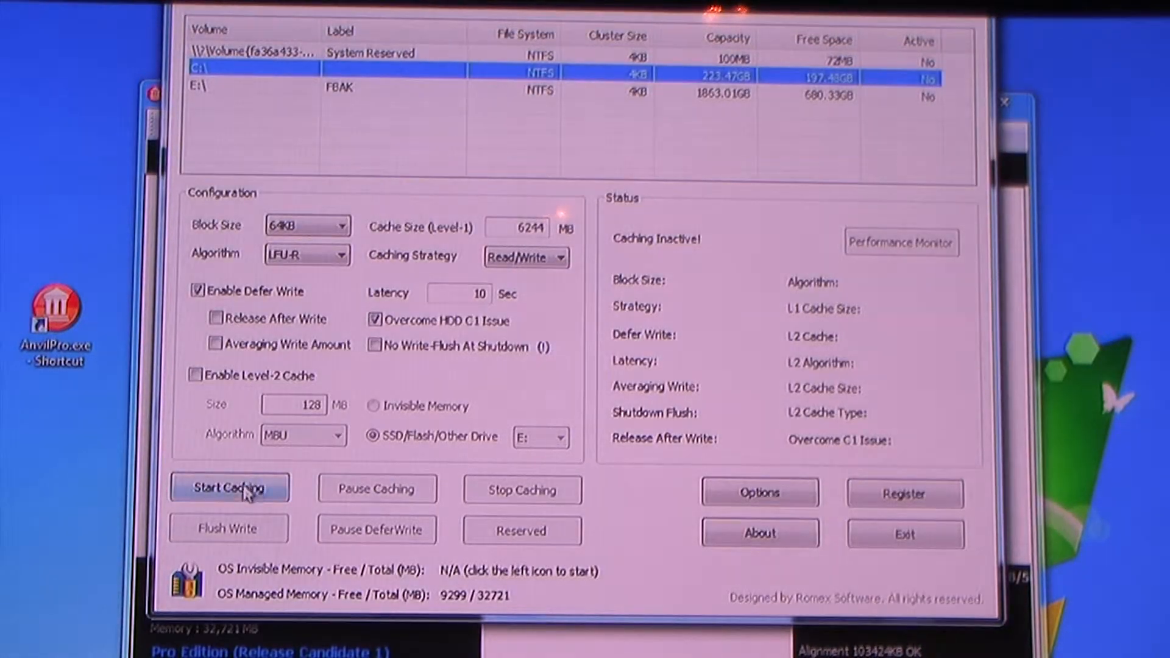
# Start FancyCache RAM caching for drive C:
pyautogui.click(230, 487)
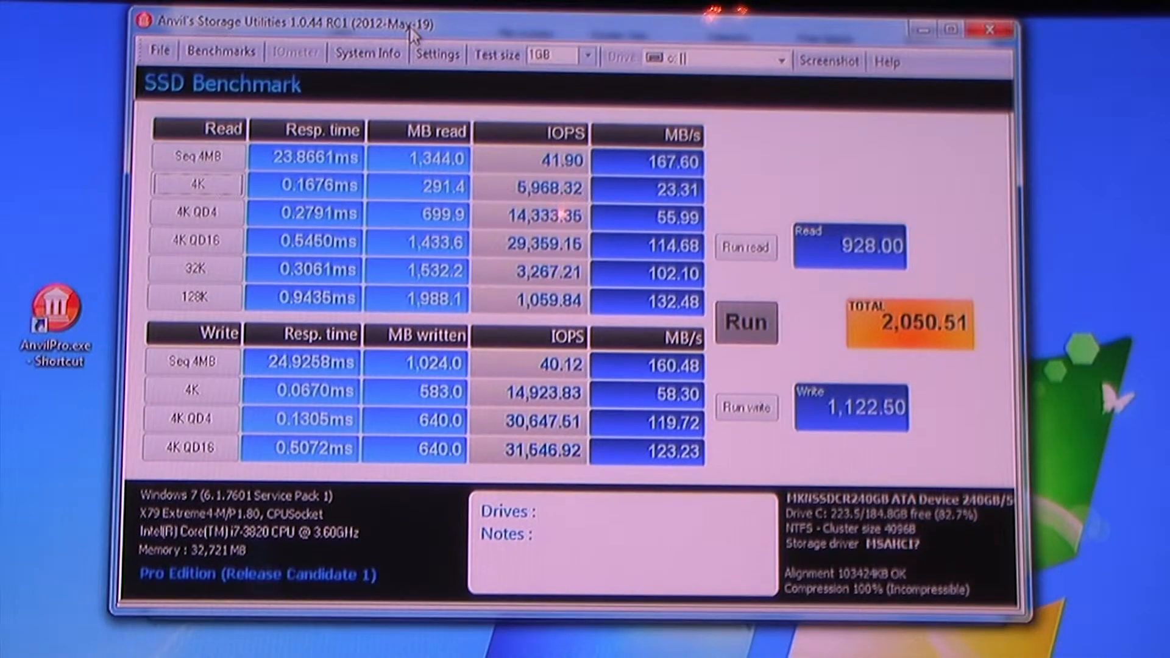
# Re-run the full SSD benchmark with caching on, reaching 8,192 MB/s sequential read and 862,045.88 IOPS at 4K QD16
pyautogui.click(746, 321)
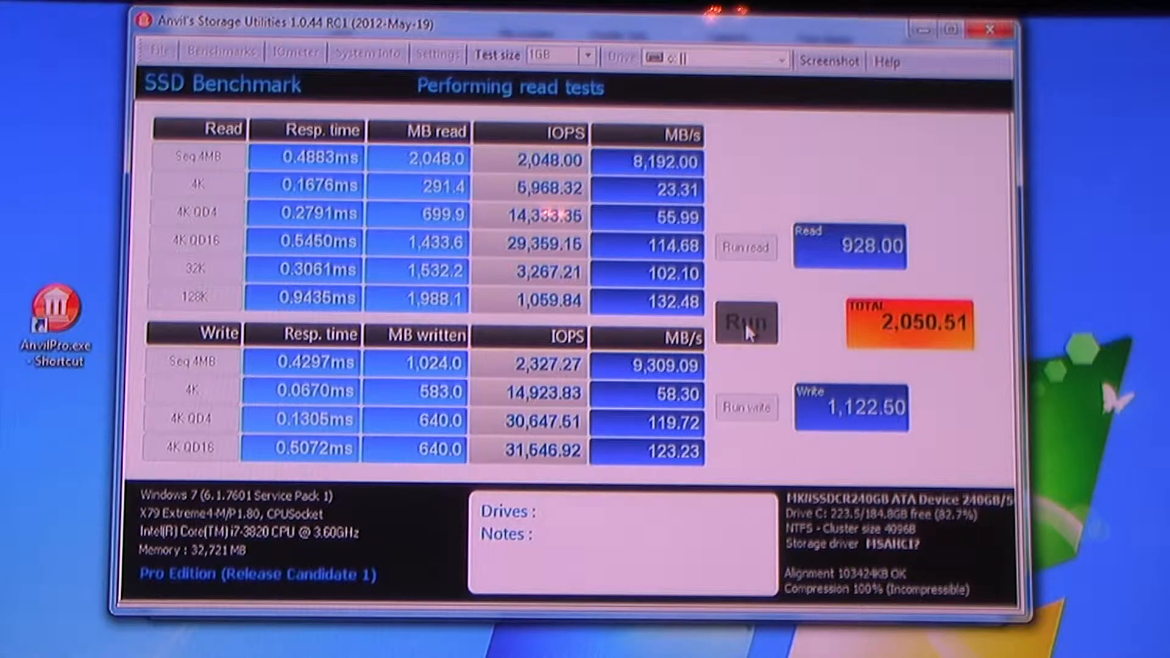
pyautogui.click(746, 322)
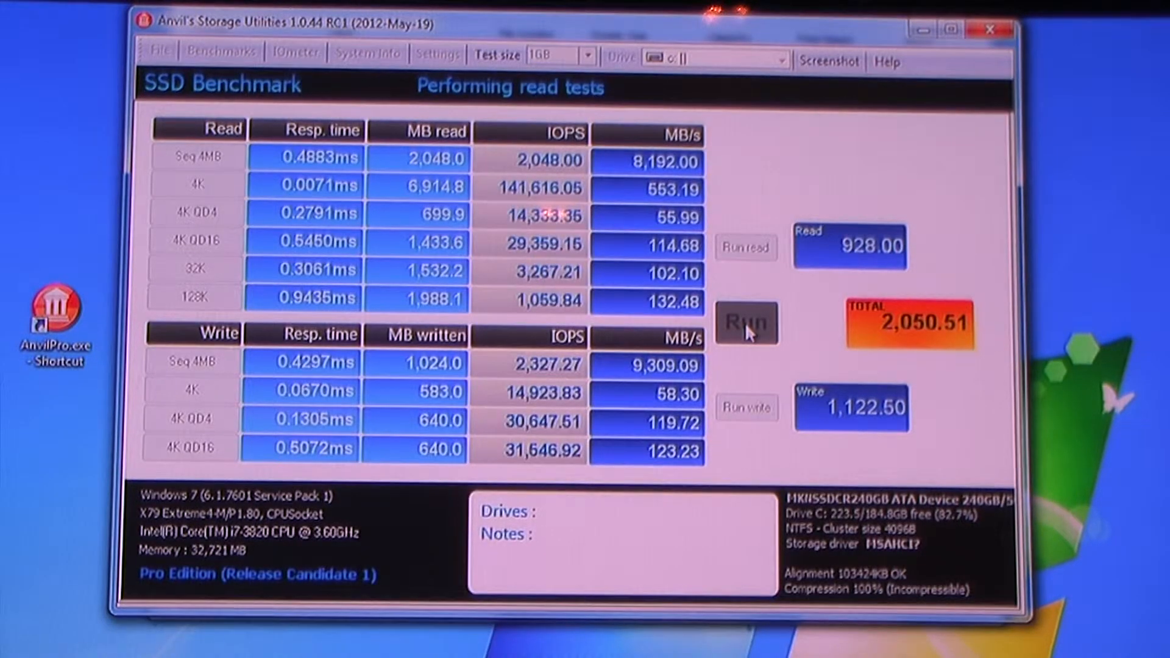
pyautogui.click(746, 322)
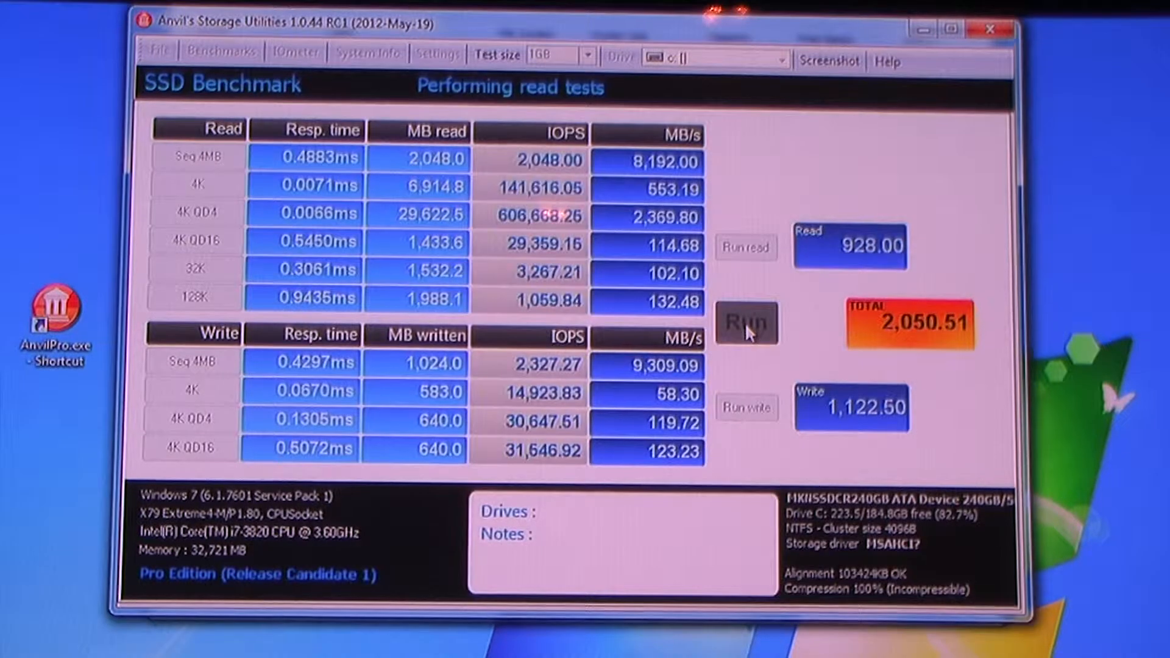
pyautogui.click(746, 323)
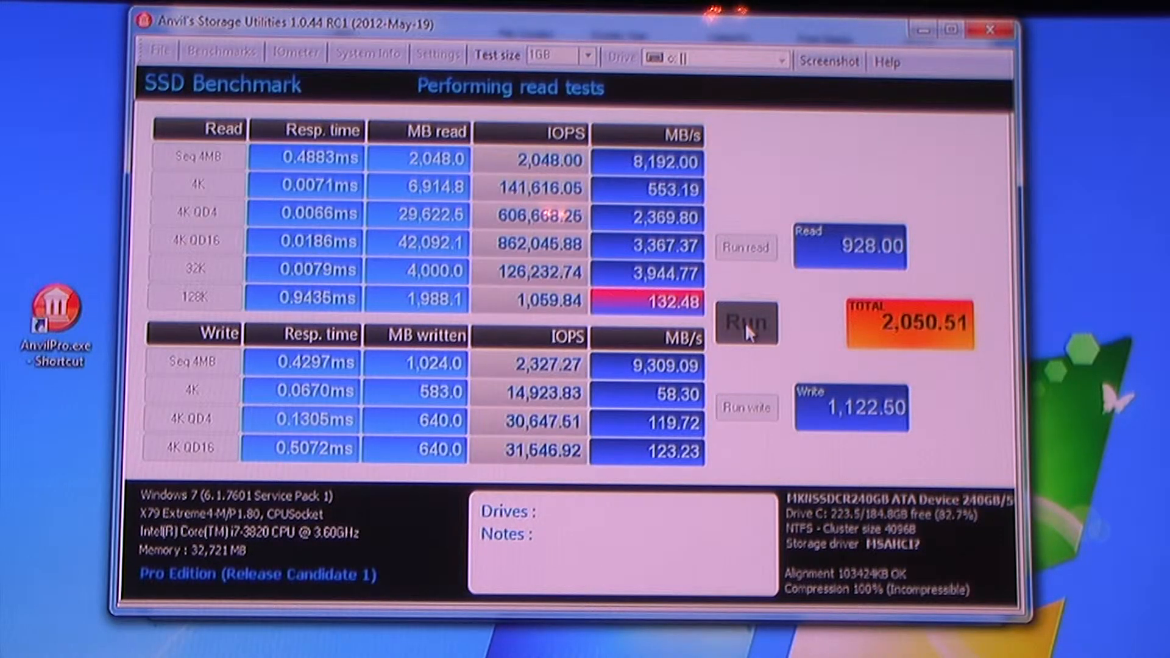
pyautogui.click(747, 322)
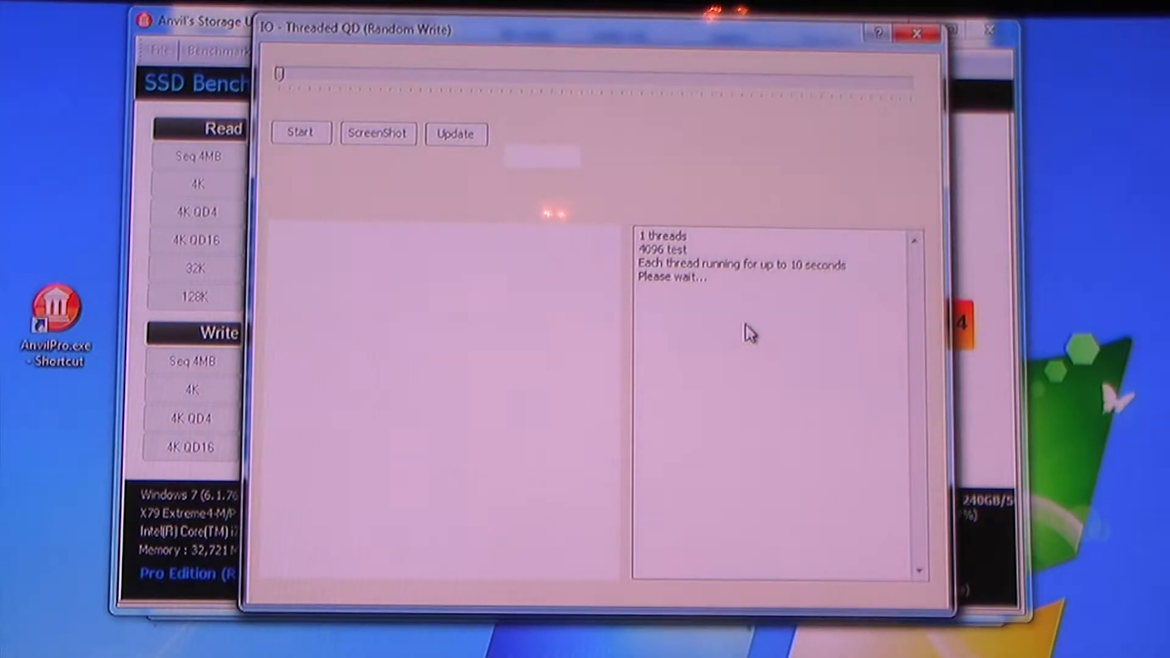